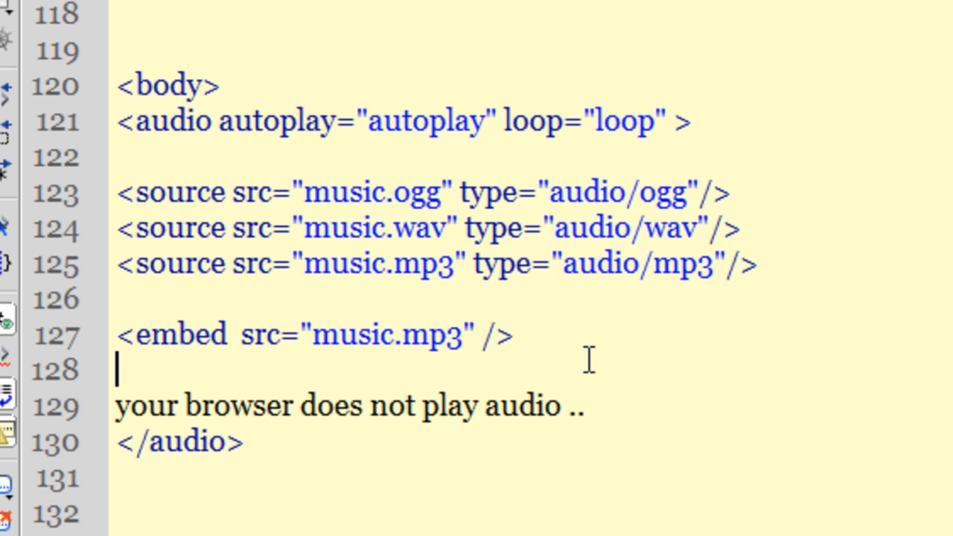
mouse_move(156, 131)
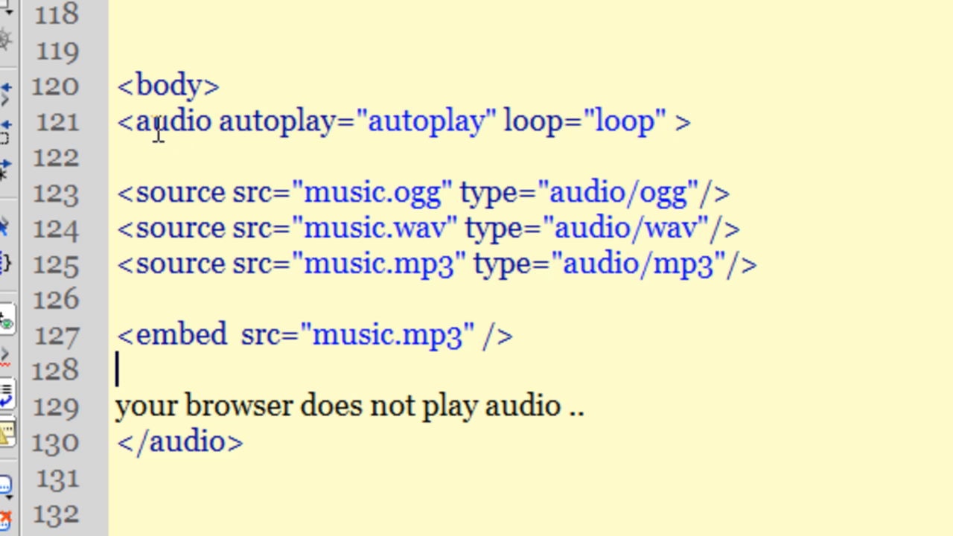
Review the body and audio tags in the Dreamweaver code view by highlighting them.
double_click(172, 121)
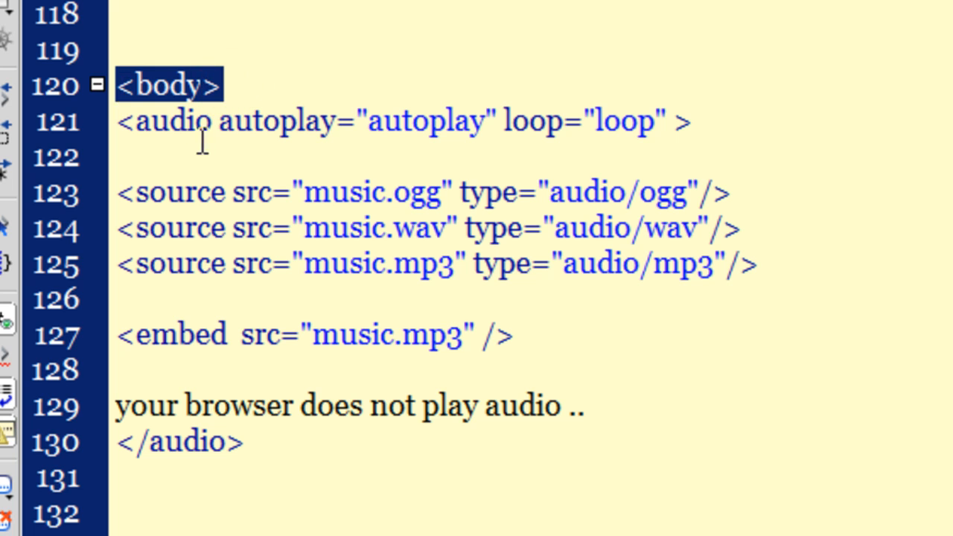
double_click(167, 122)
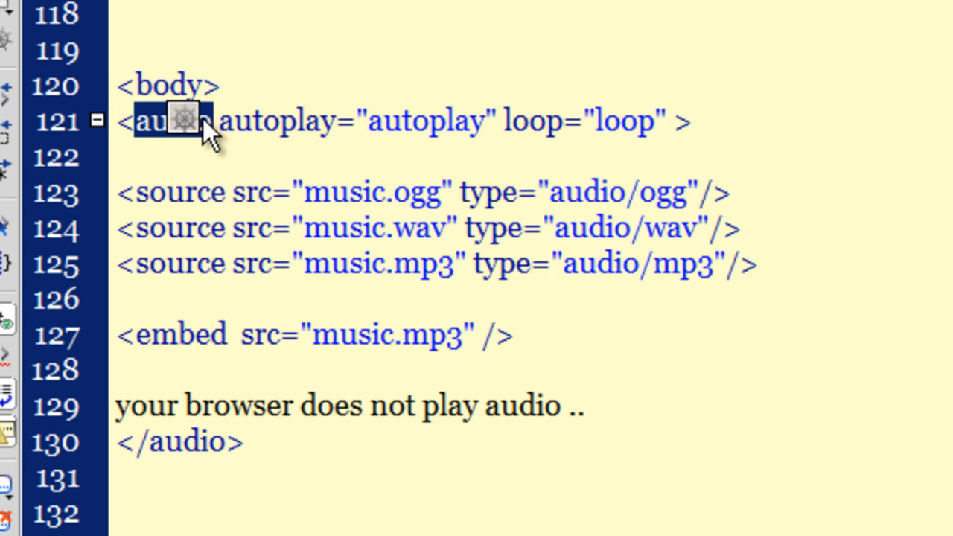
click(261, 122)
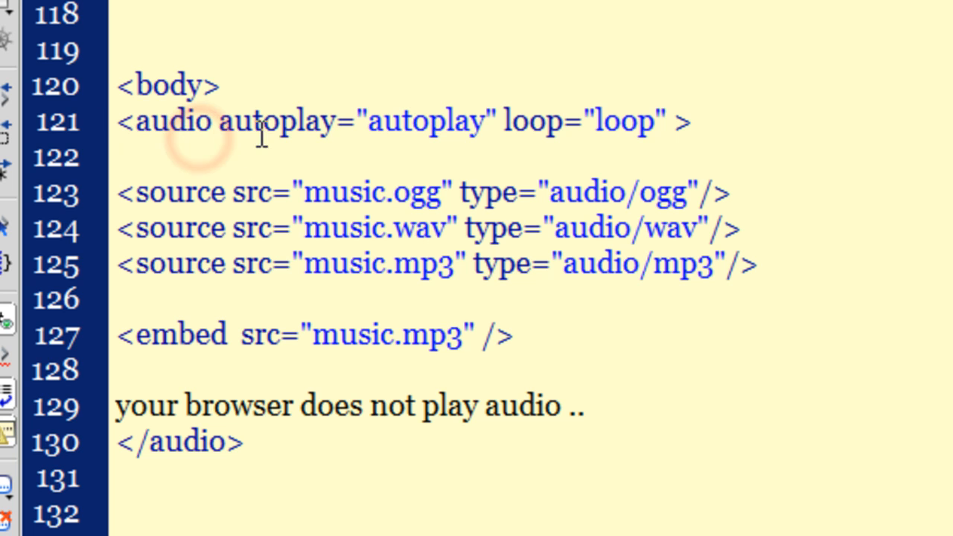
double_click(426, 120)
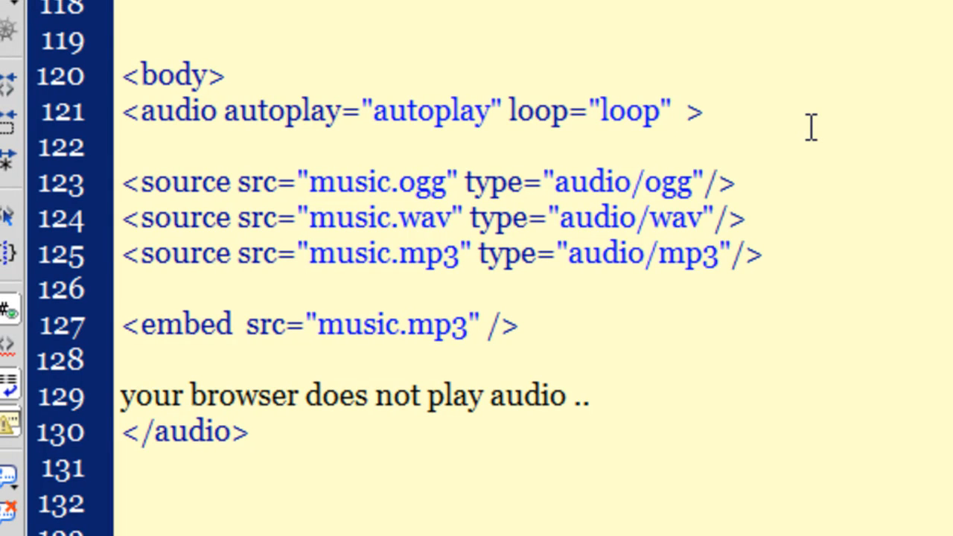
click(676, 111)
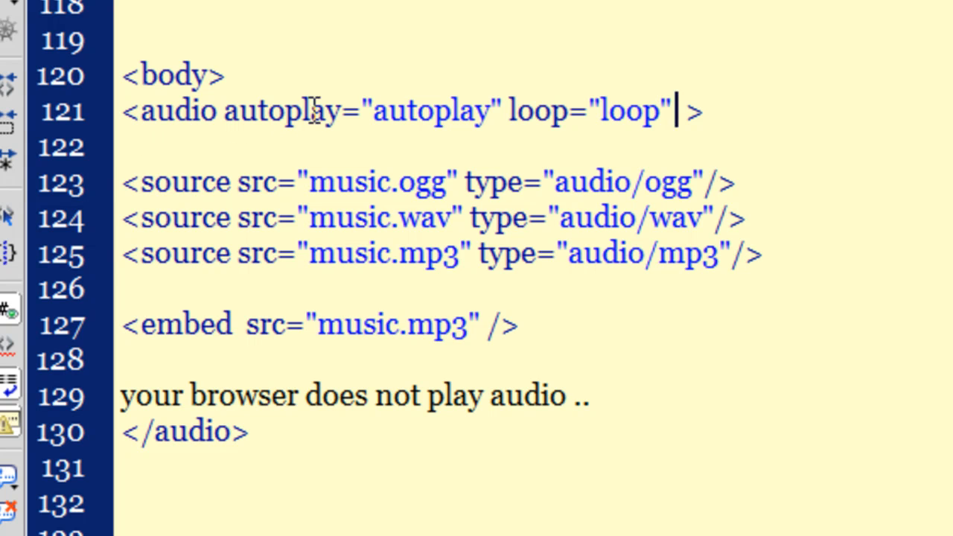
Highlight the autoplay and loop attributes and the music.mp3 source file name for review.
drag(256, 112, 670, 112)
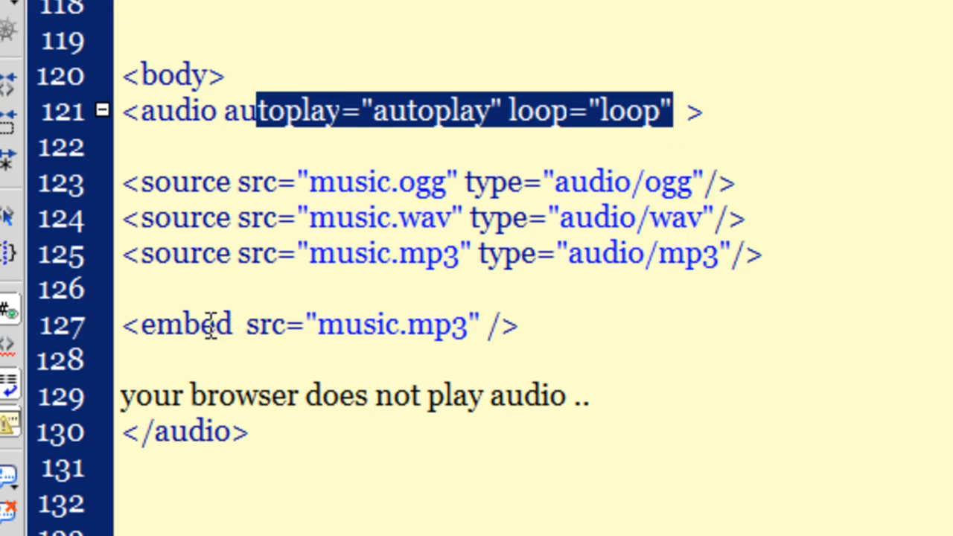
click(501, 265)
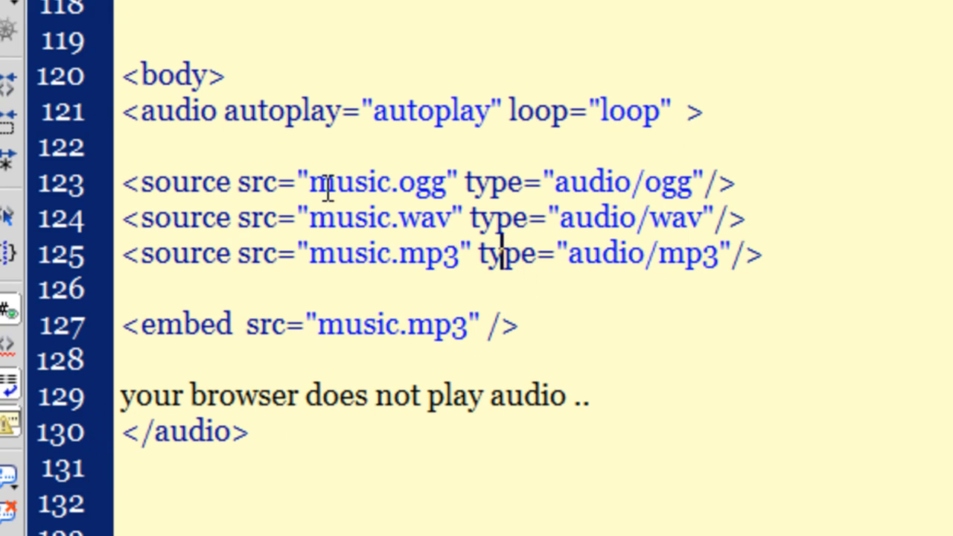
double_click(380, 182)
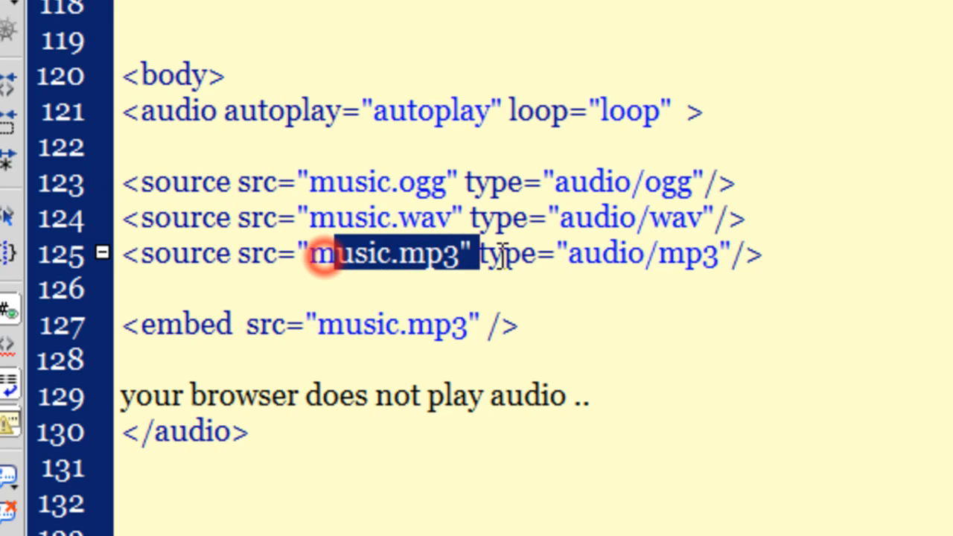
click(514, 253)
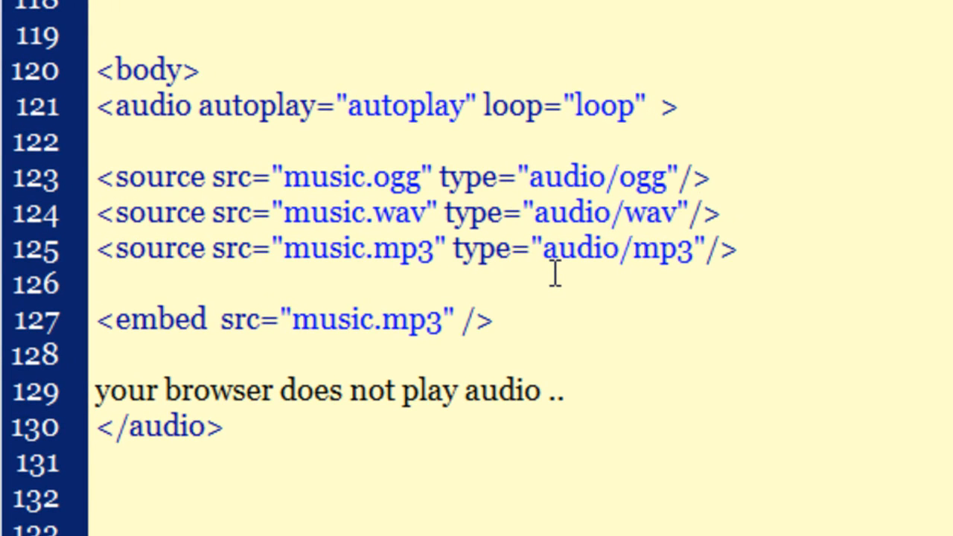
click(492, 250)
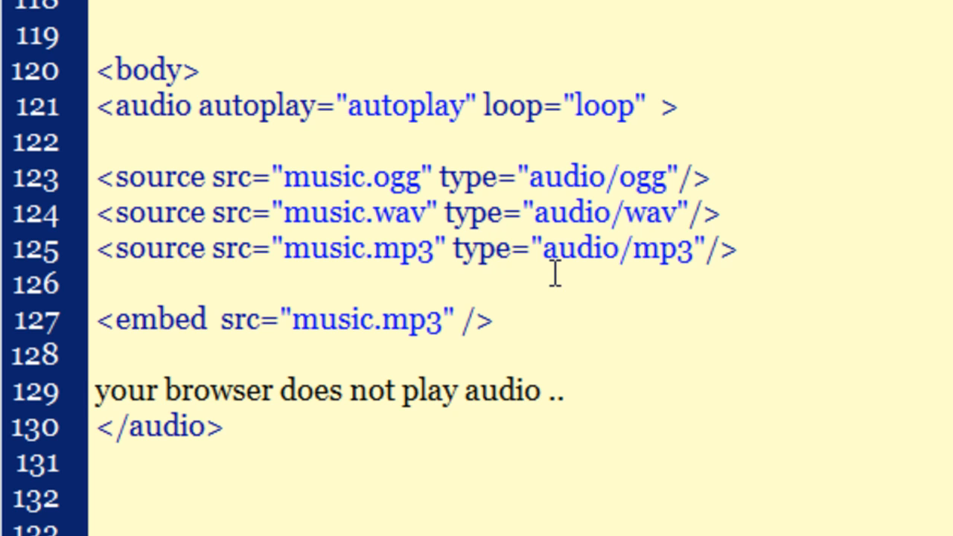
click(492, 251)
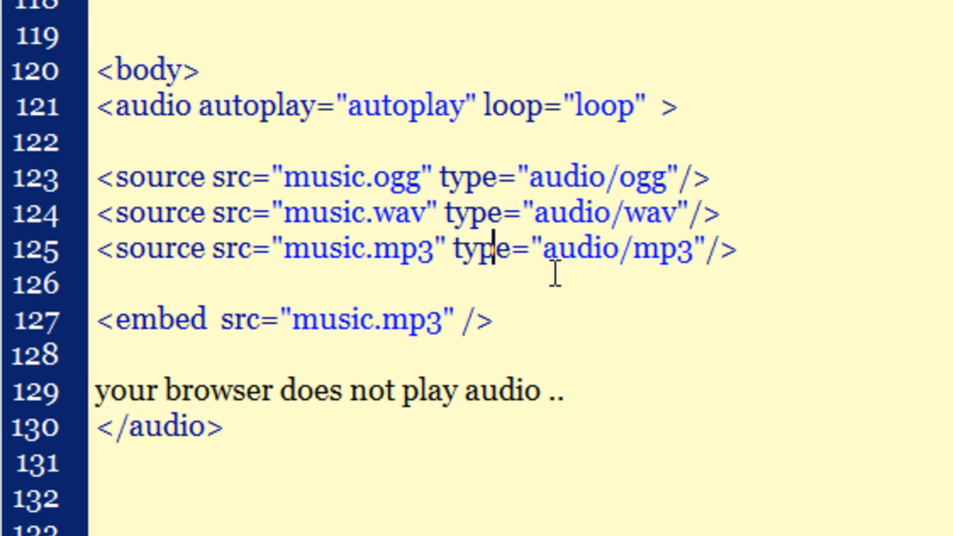
Highlight the embed fallback line for review, then switch over to Google Chrome.
double_click(160, 319)
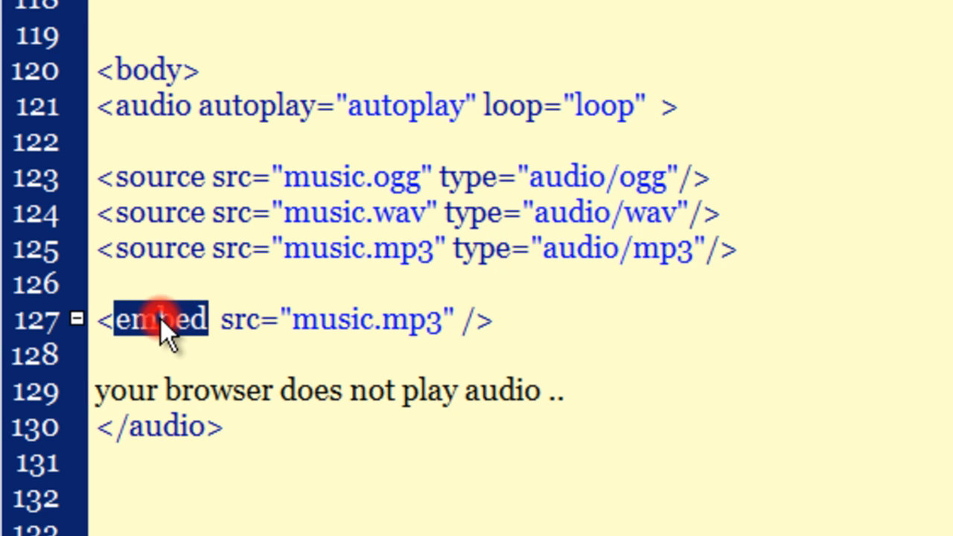
click(161, 318)
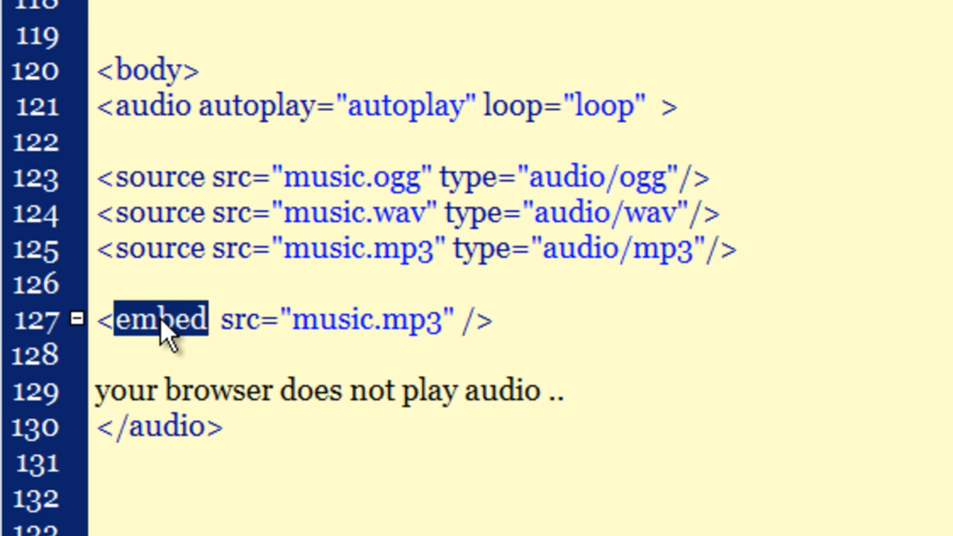
double_click(372, 320)
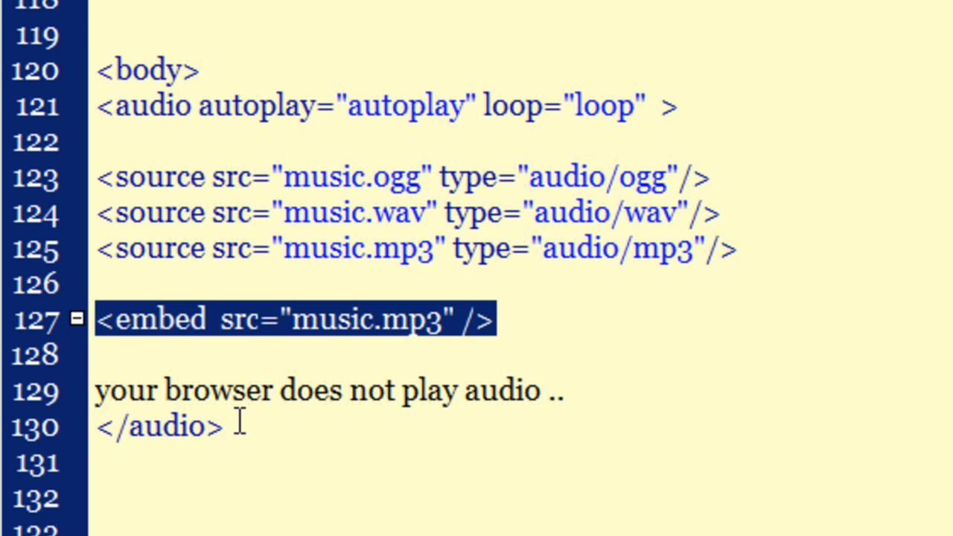
click(119, 140)
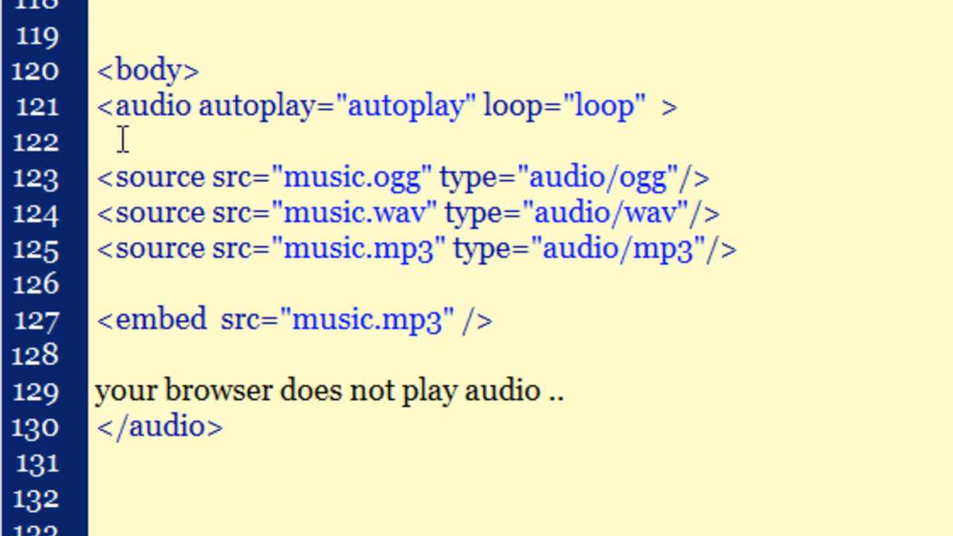
click(459, 15)
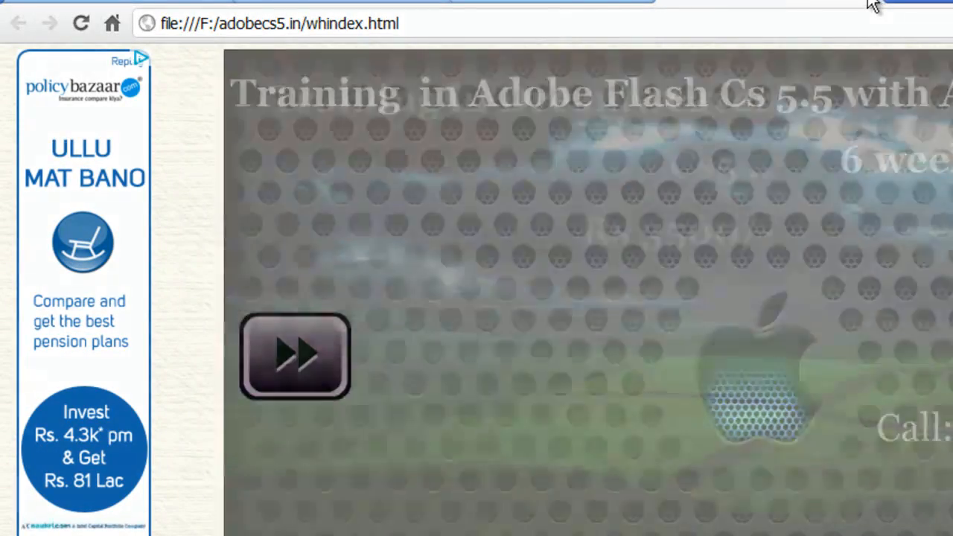
Advance the training site's slideshow three slides to the web development course announcement.
click(295, 355)
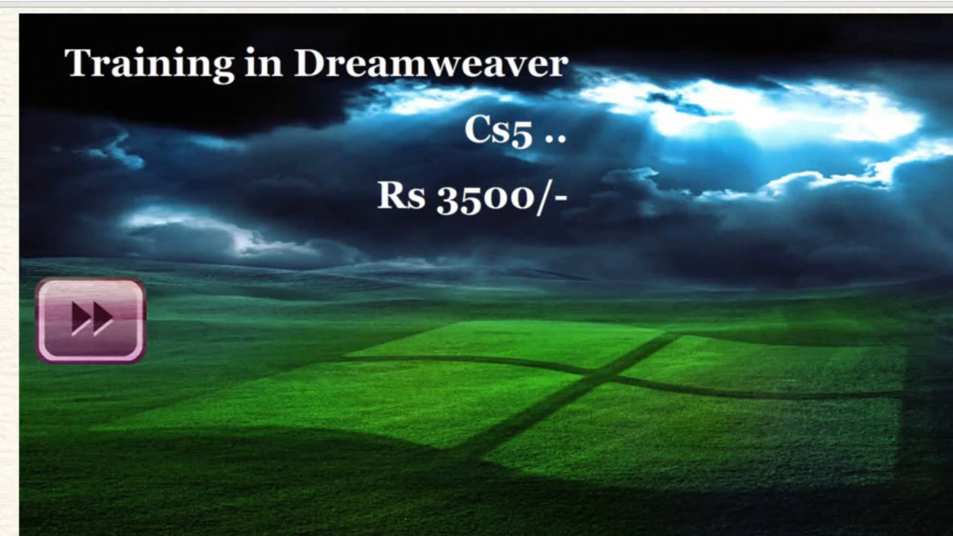
click(88, 322)
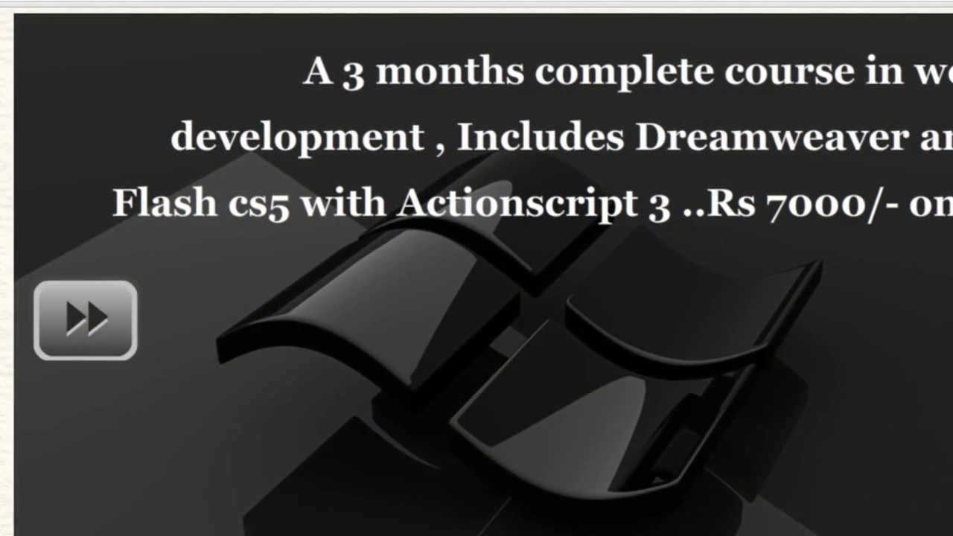
click(84, 319)
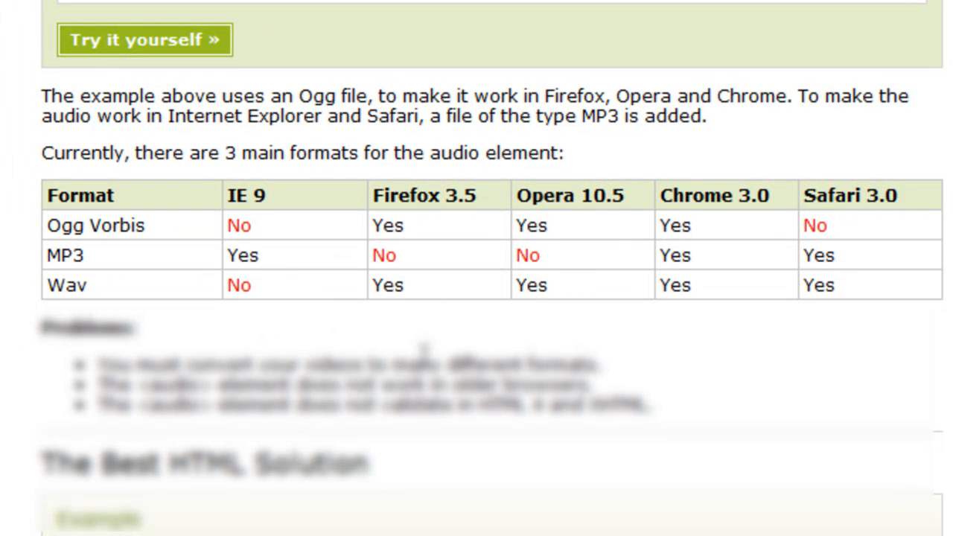
mouse_move(42, 157)
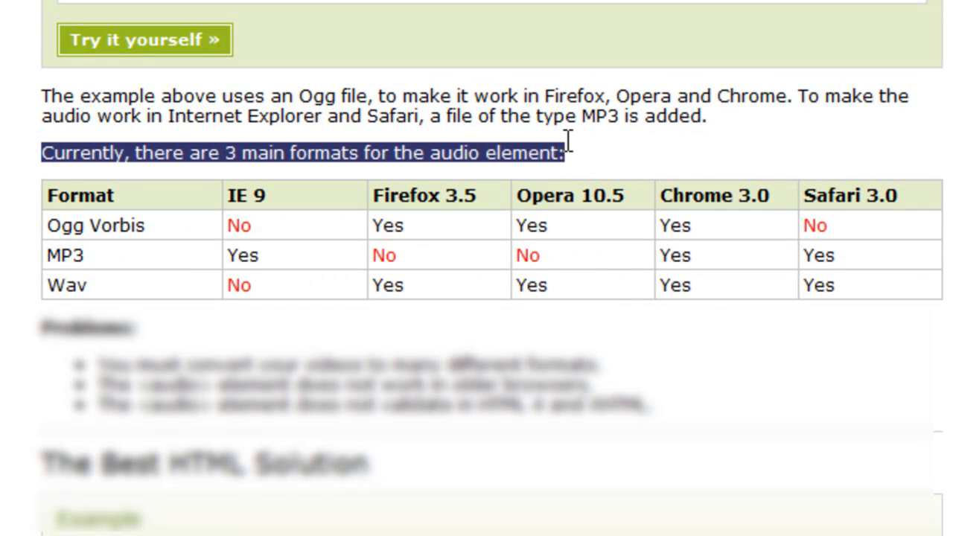
mouse_move(578, 211)
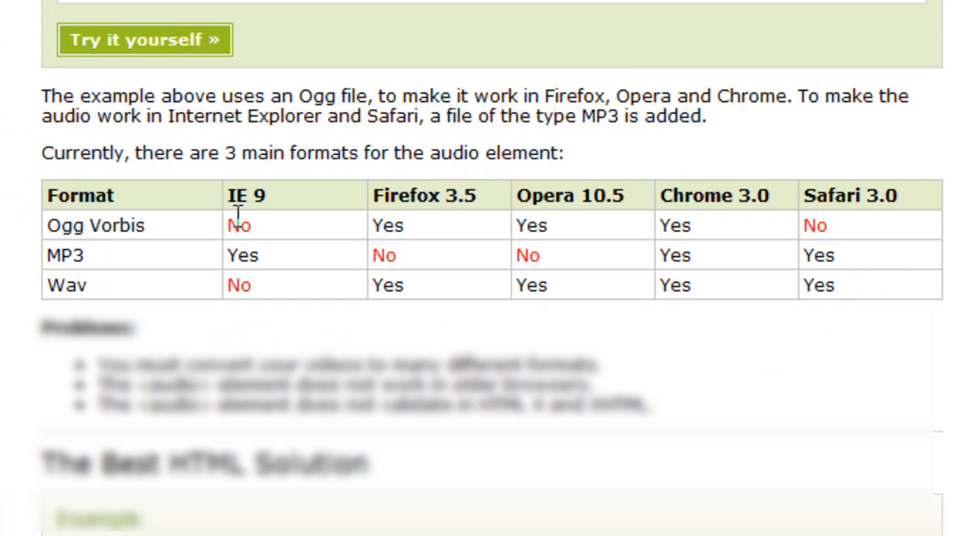
mouse_move(335, 238)
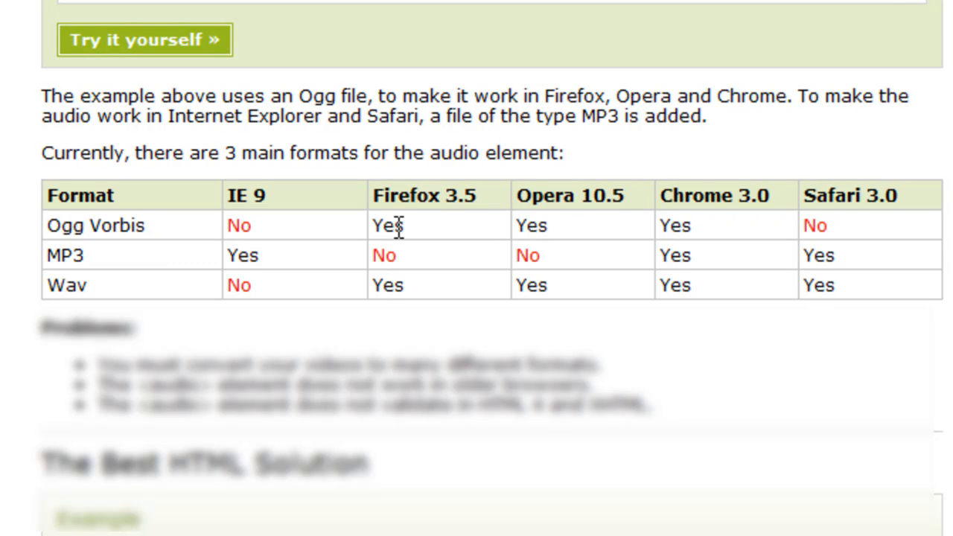
Scroll down the w3schools audio page to the Ogg, MP3 and Wav browser-support table.
scroll(down, 3)
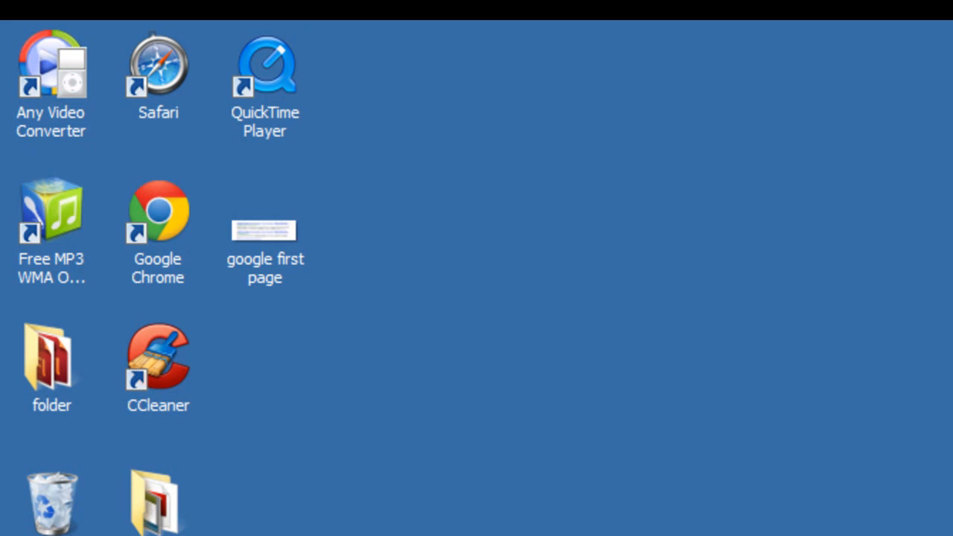
Launch the Free MP3 WMA OGG Converter from its desktop shortcut.
click(51, 211)
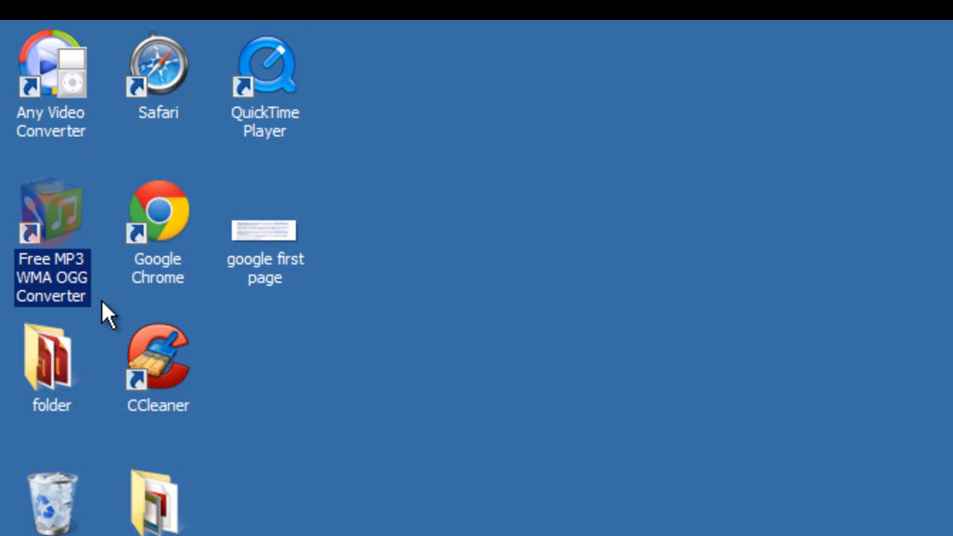
mouse_move(82, 301)
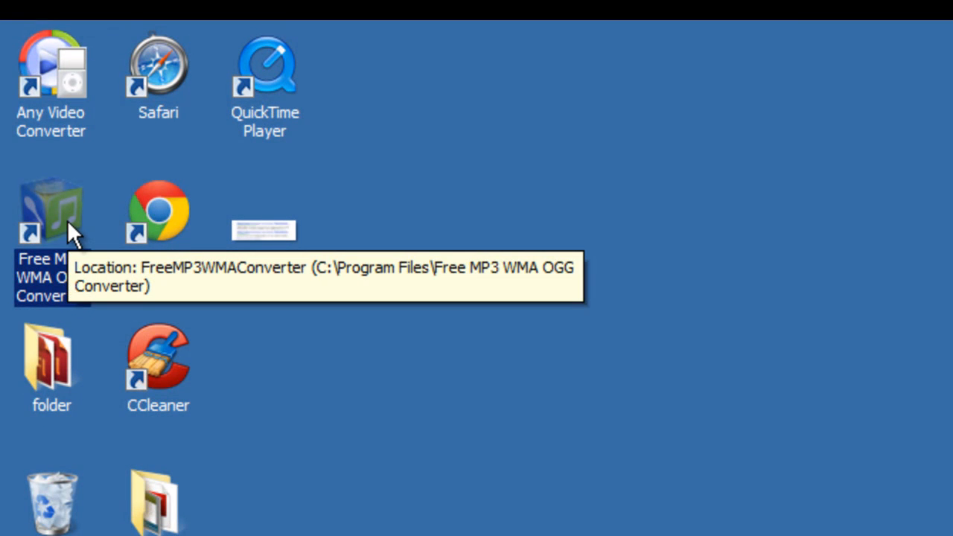
double_click(50, 211)
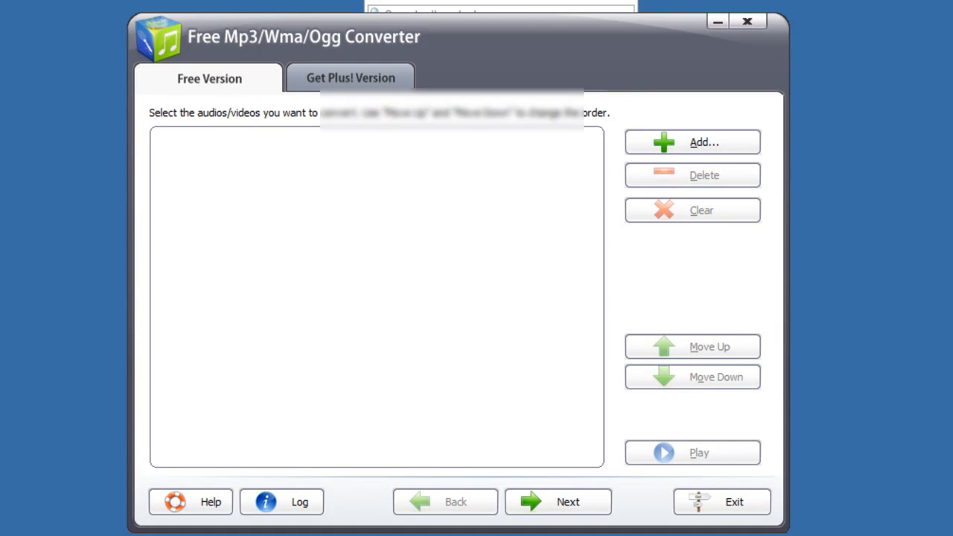
mouse_move(733, 259)
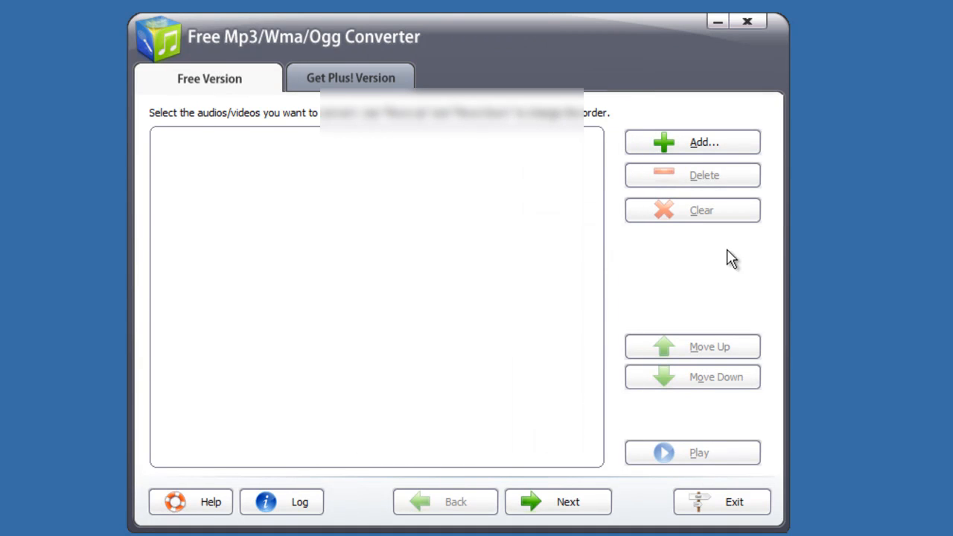
mouse_move(789, 253)
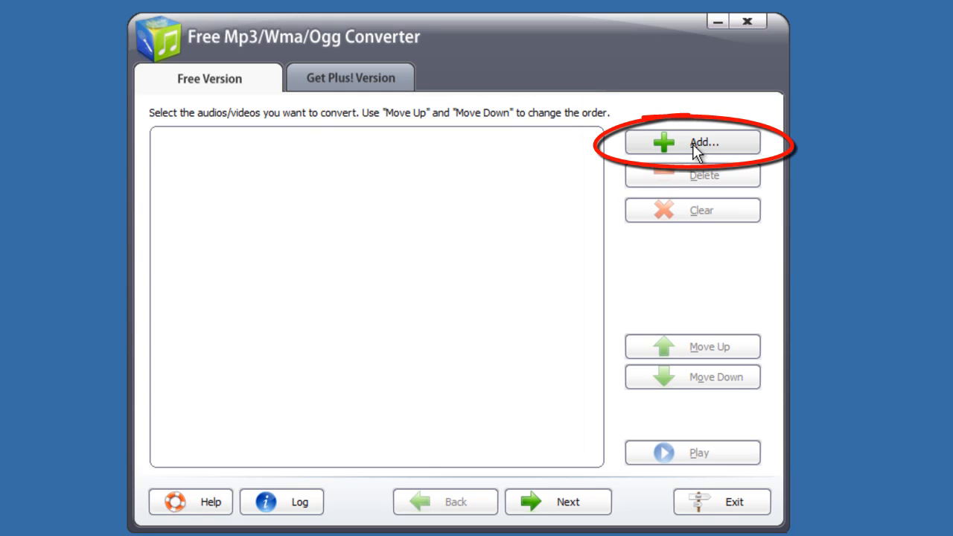
mouse_move(584, 502)
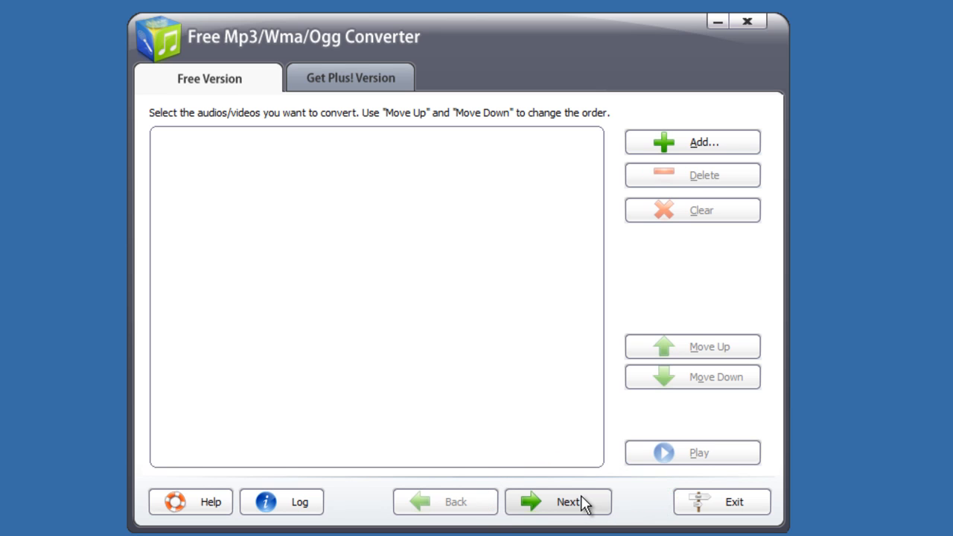
Exit the converter and confirm Yes in the quit dialog without adding files.
click(721, 501)
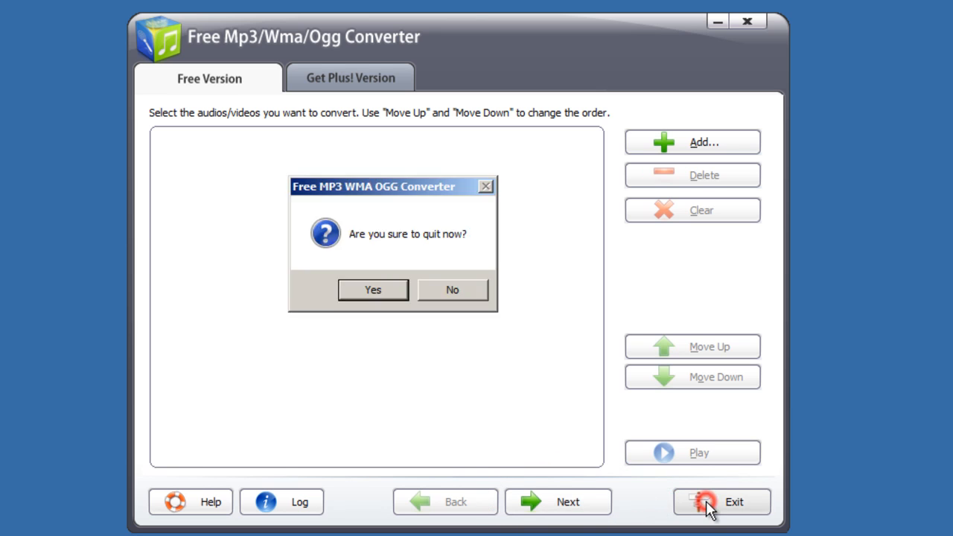
click(372, 289)
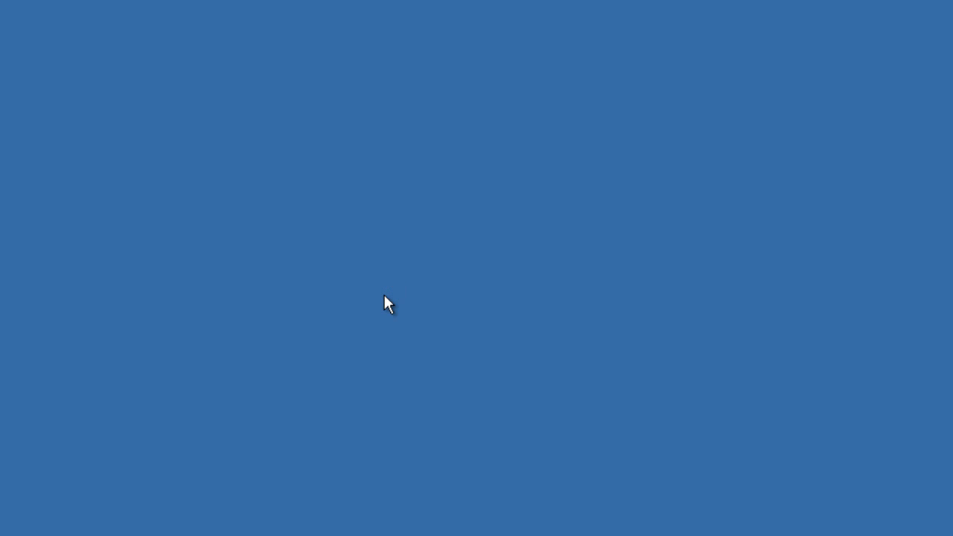